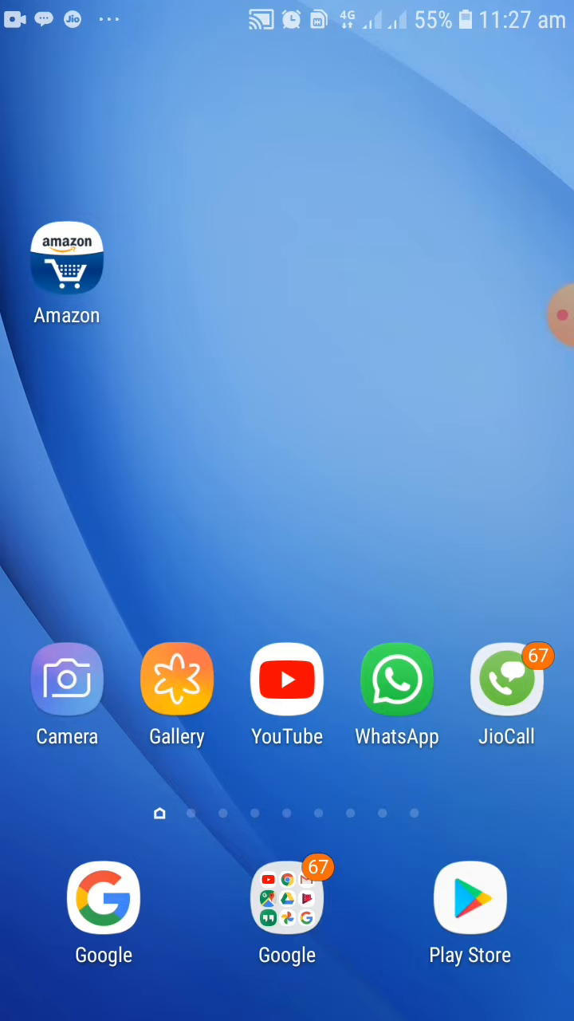
- Reopen the ongoing Zoom meeting from the home screen
click(397, 679)
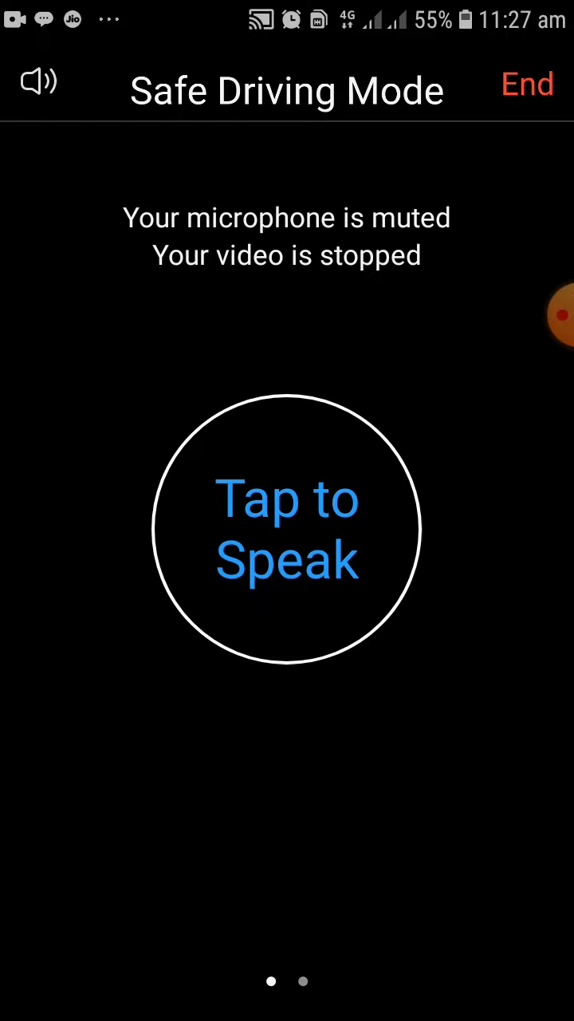
- Dismiss Safe Driving Mode to show the regular meeting video view
click(287, 528)
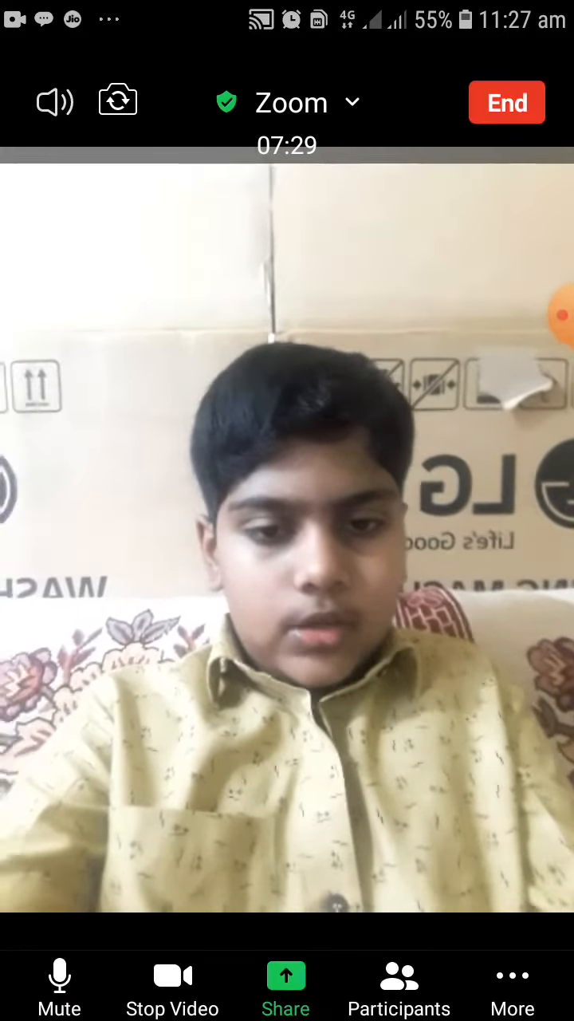
- Share the entire phone screen, confirming screen capture with START NOW
click(287, 987)
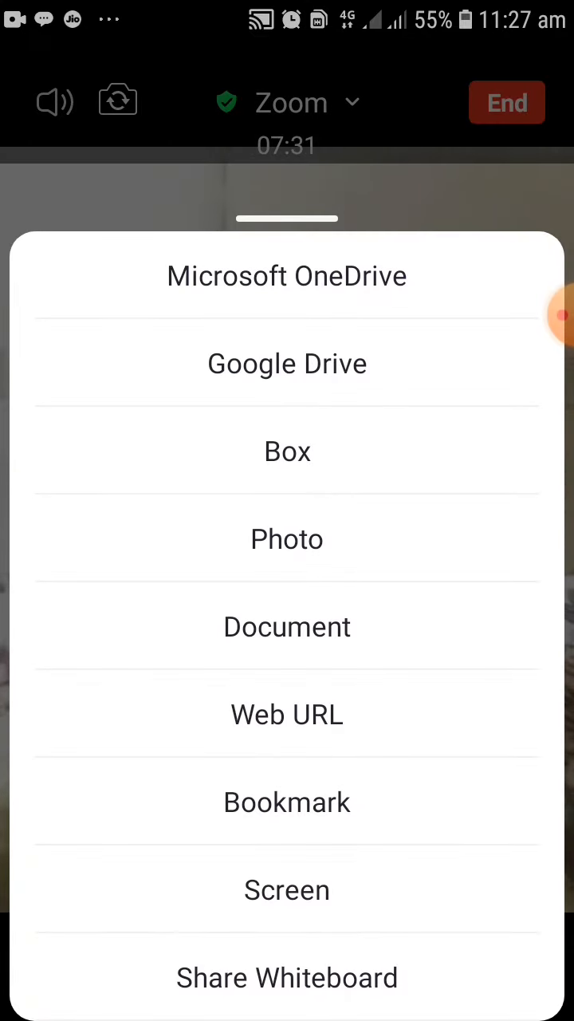
click(286, 889)
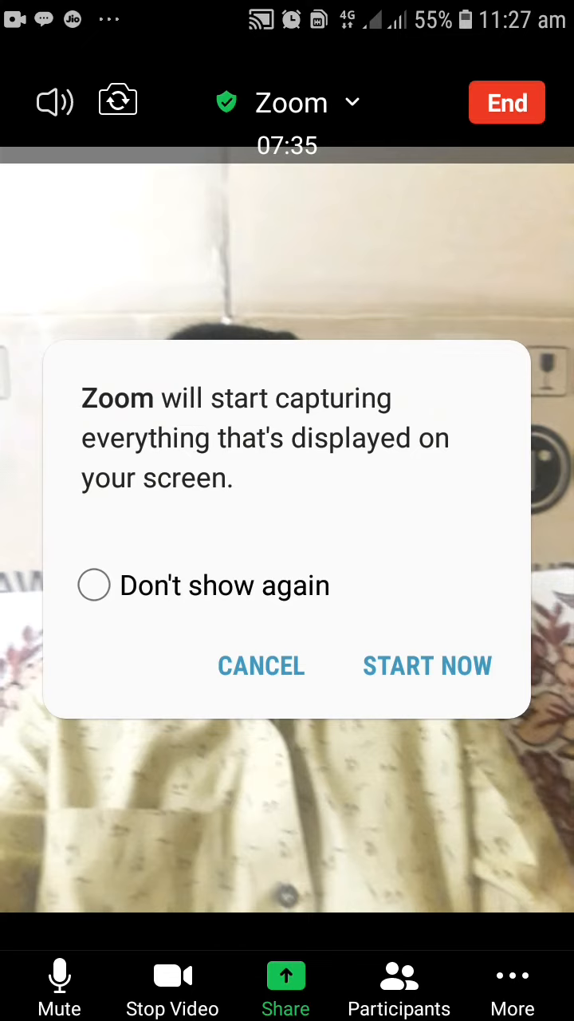
click(427, 666)
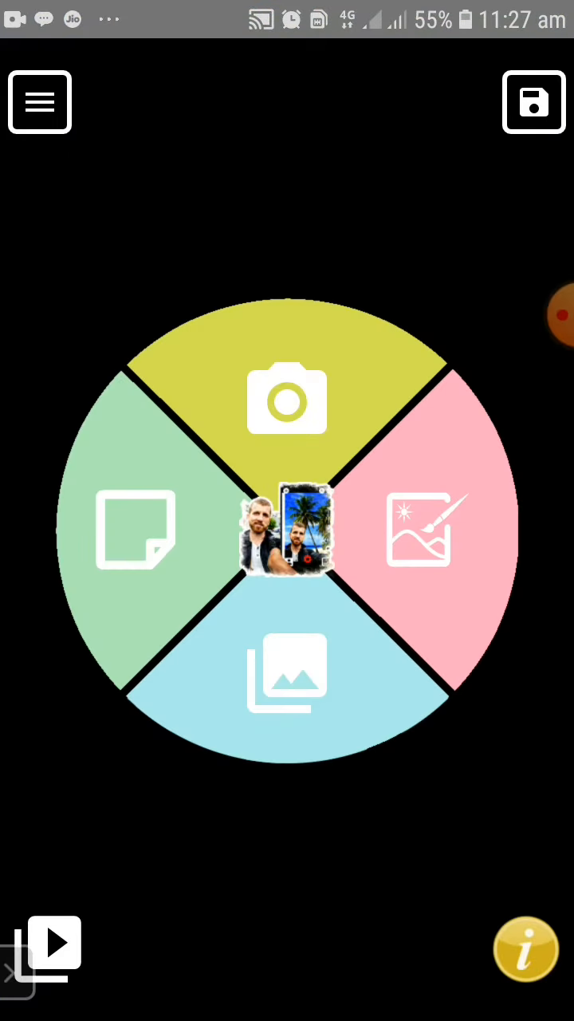
- Open Fusion Cam's live front-camera mode and its Backgrounds panel
click(287, 399)
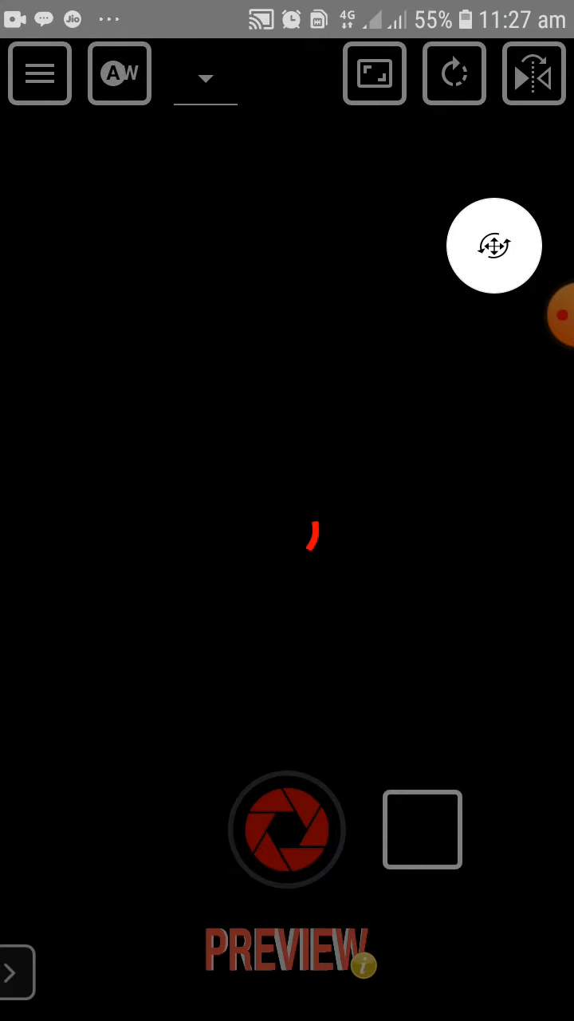
click(494, 245)
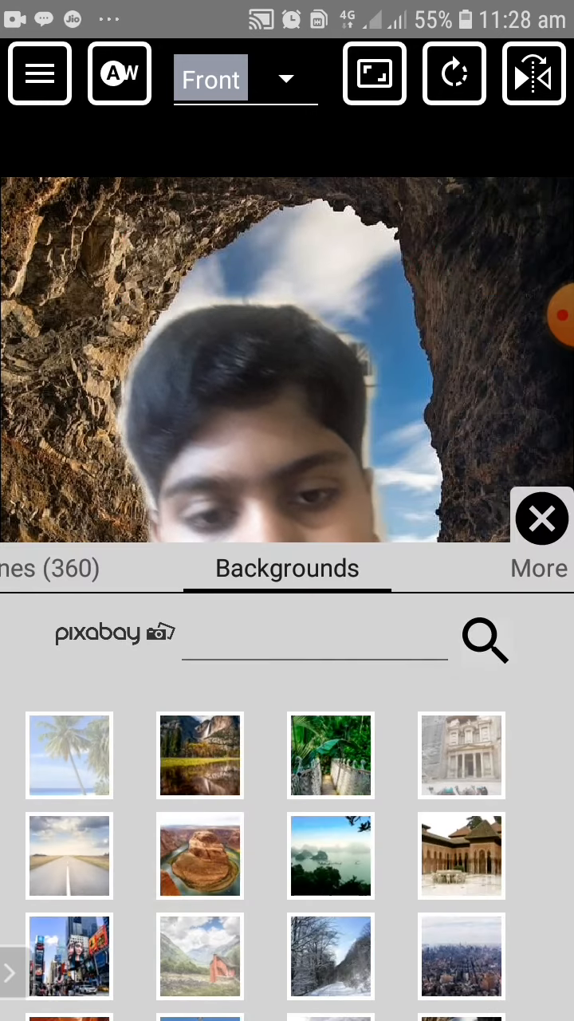
- Pick the sunset mountain landscape from the Backgrounds grid and accept it
scroll(down, 3)
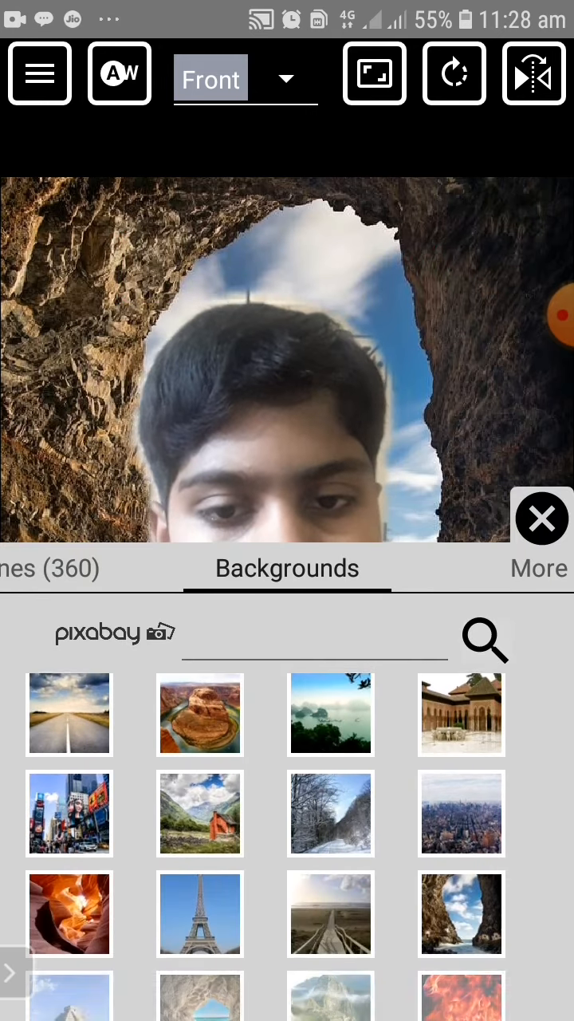
scroll(down, 3)
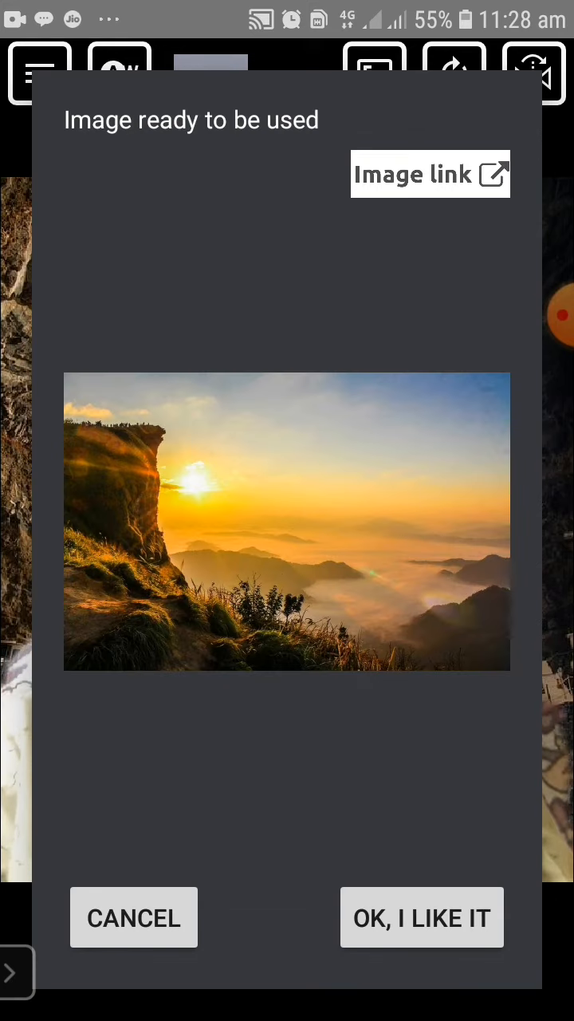
click(421, 916)
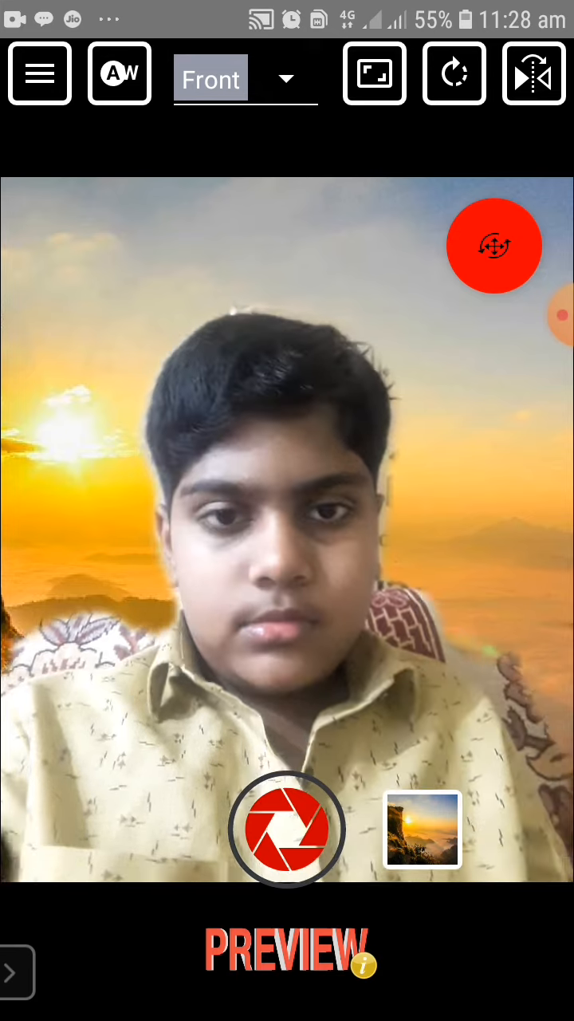